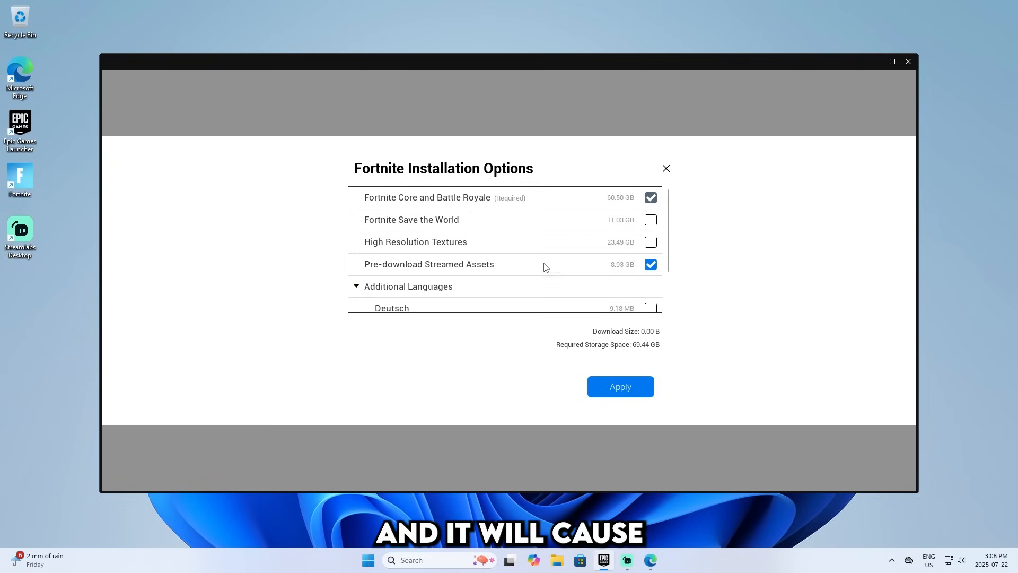
mouse_move(420, 253)
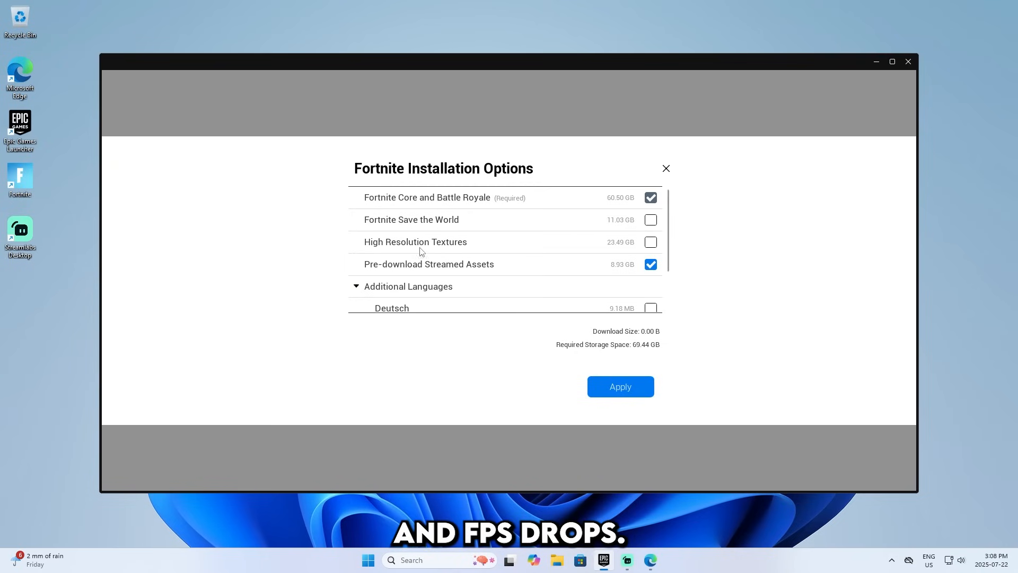
mouse_move(416, 242)
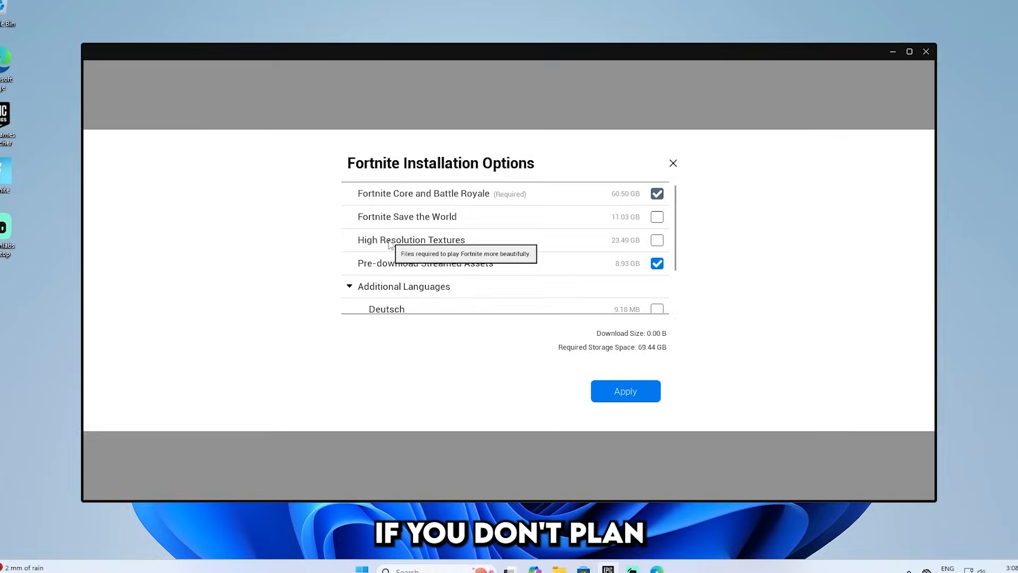